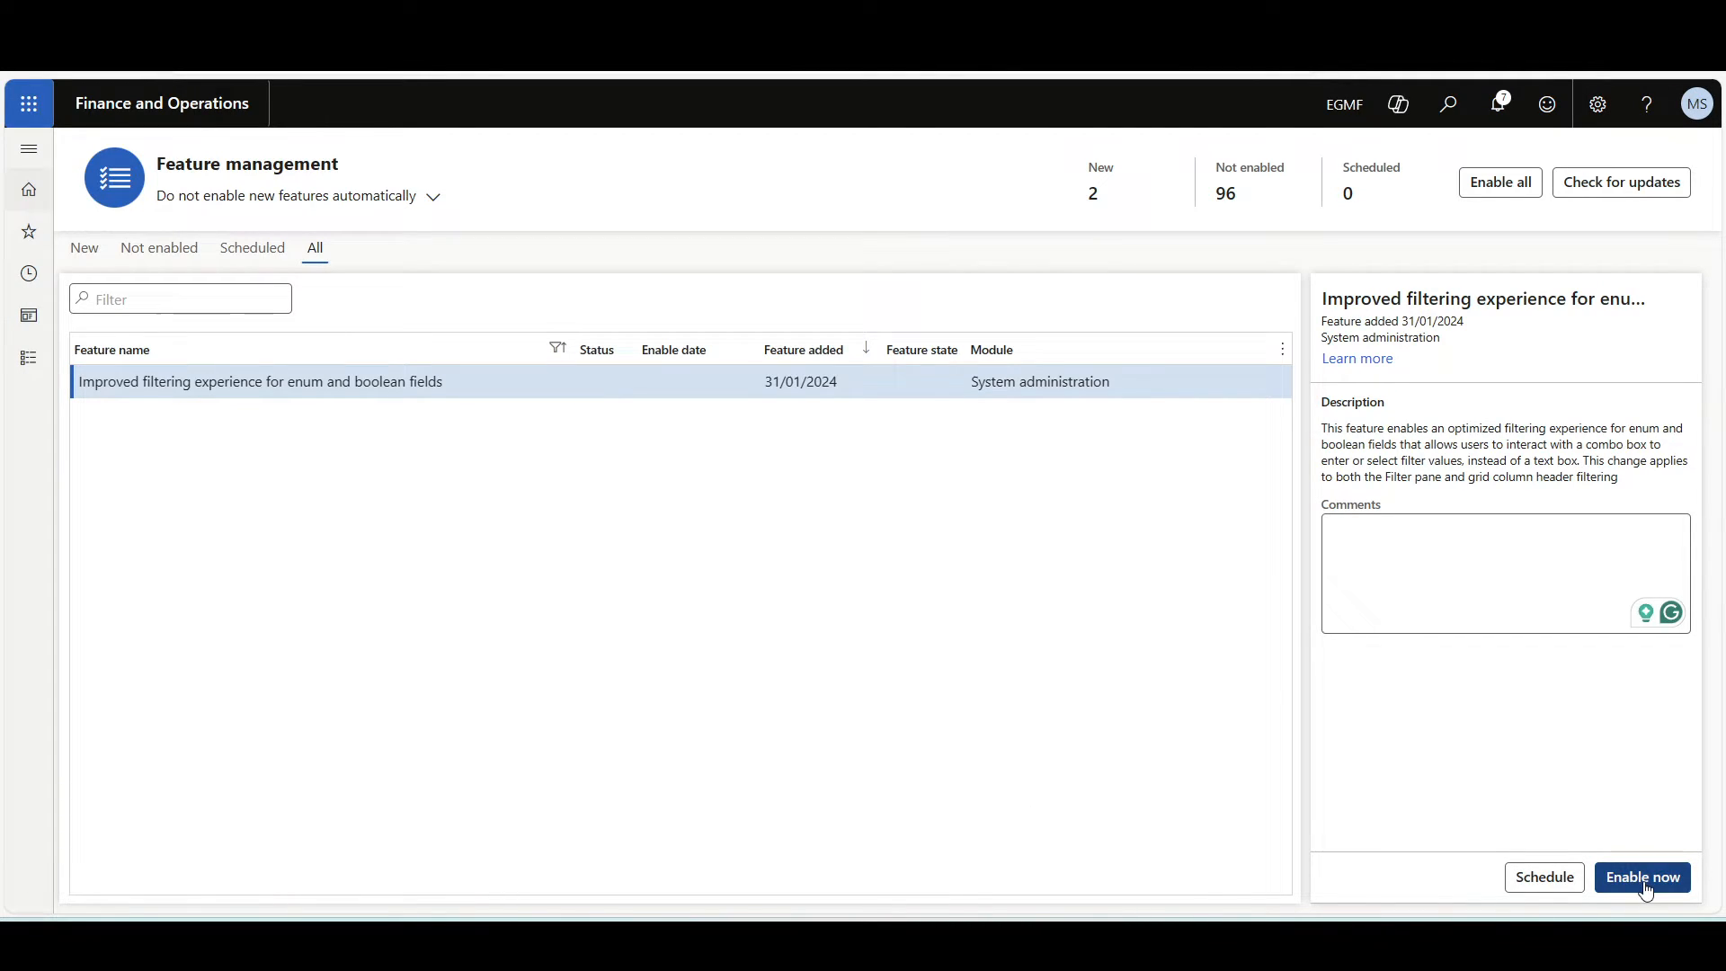
Enable improved enum filtering and open the Vendor hold column filter in All vendors.
{"action": "left_click", "coordinate": [1642, 877]}
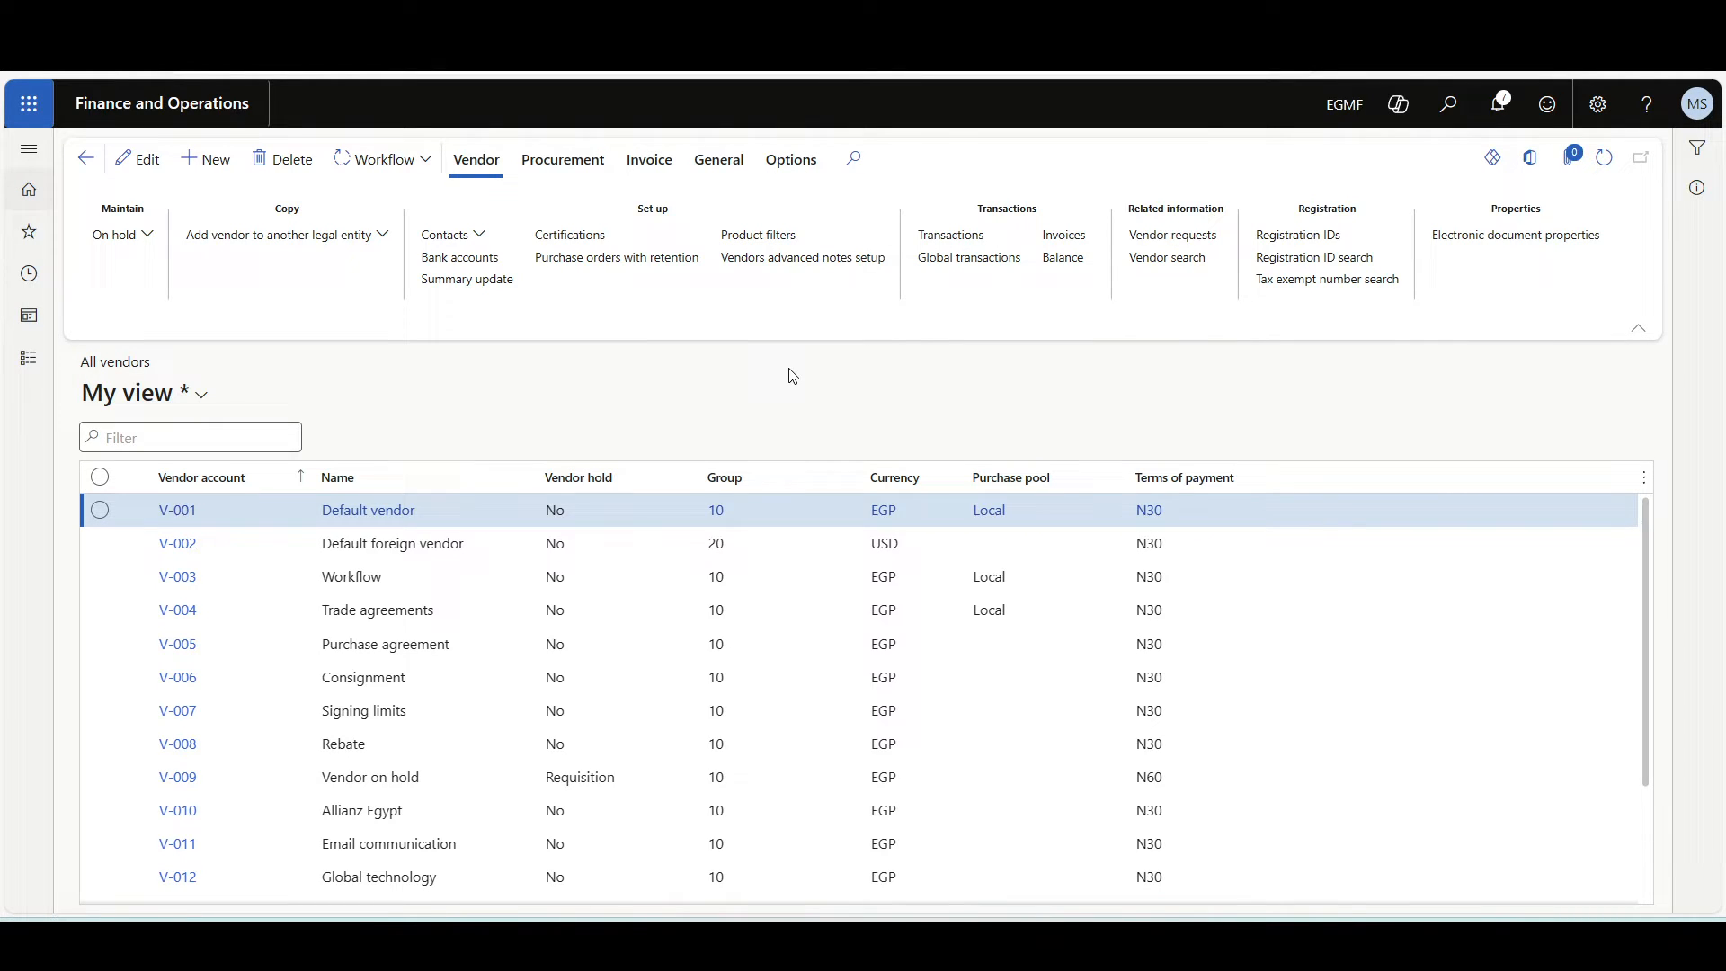
{"action": "mouse_move", "coordinate": [599, 401]}
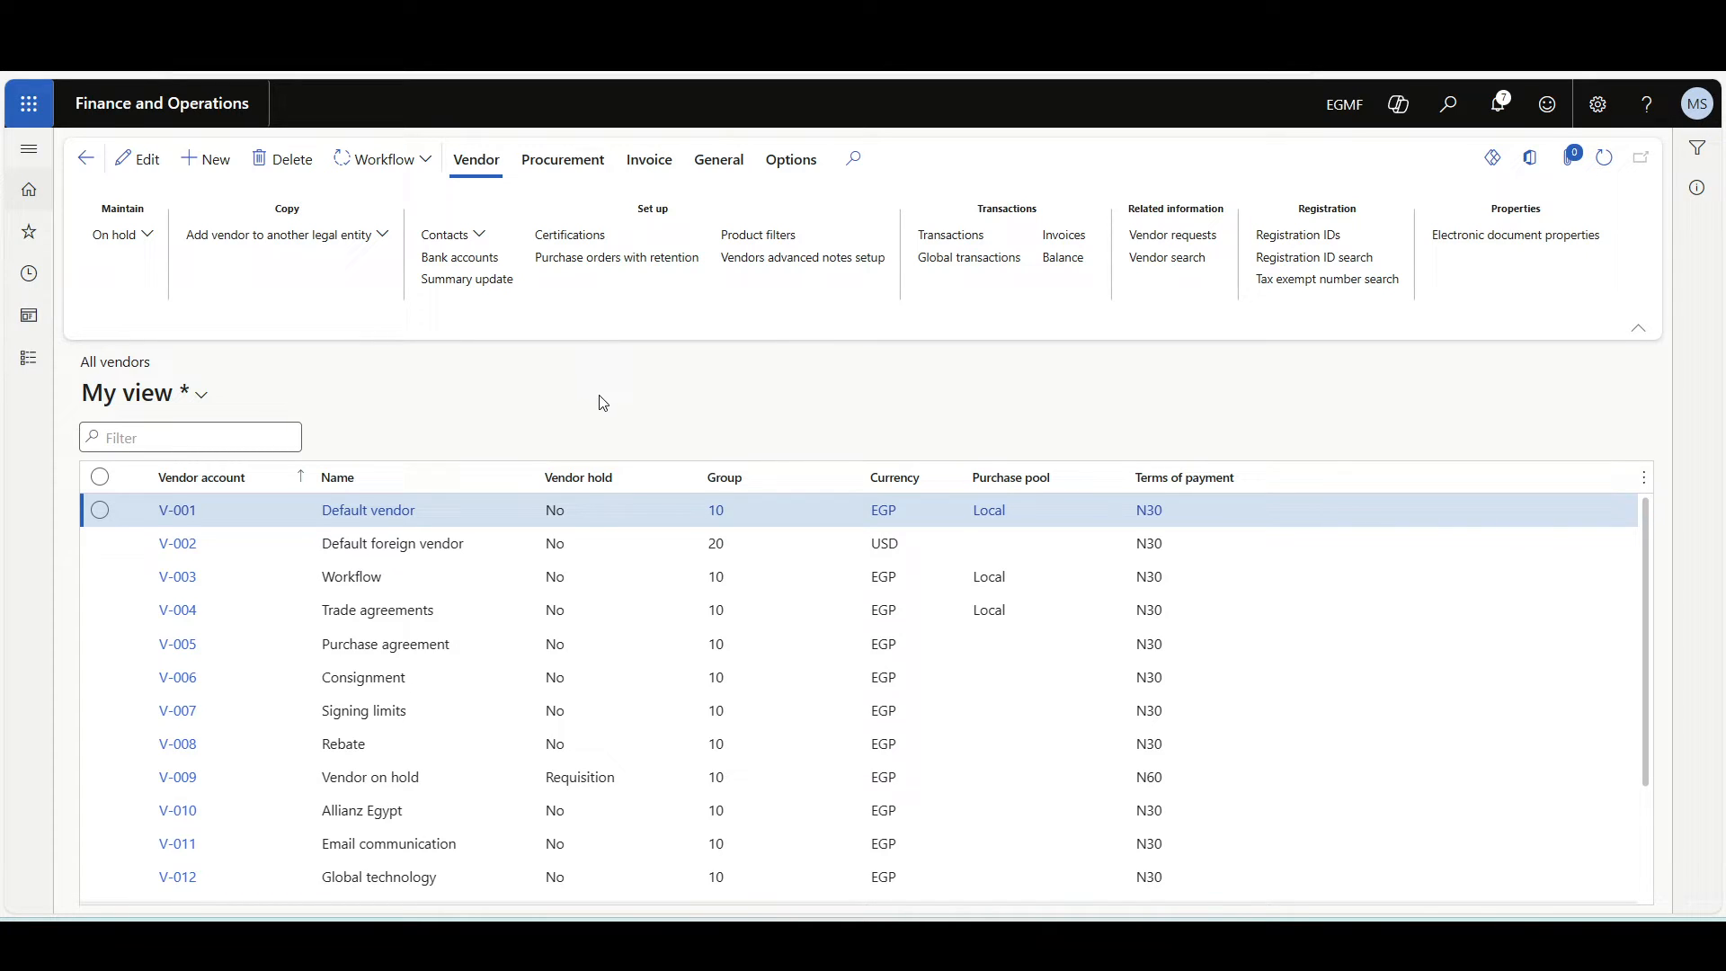
{"action": "left_click", "coordinate": [590, 476]}
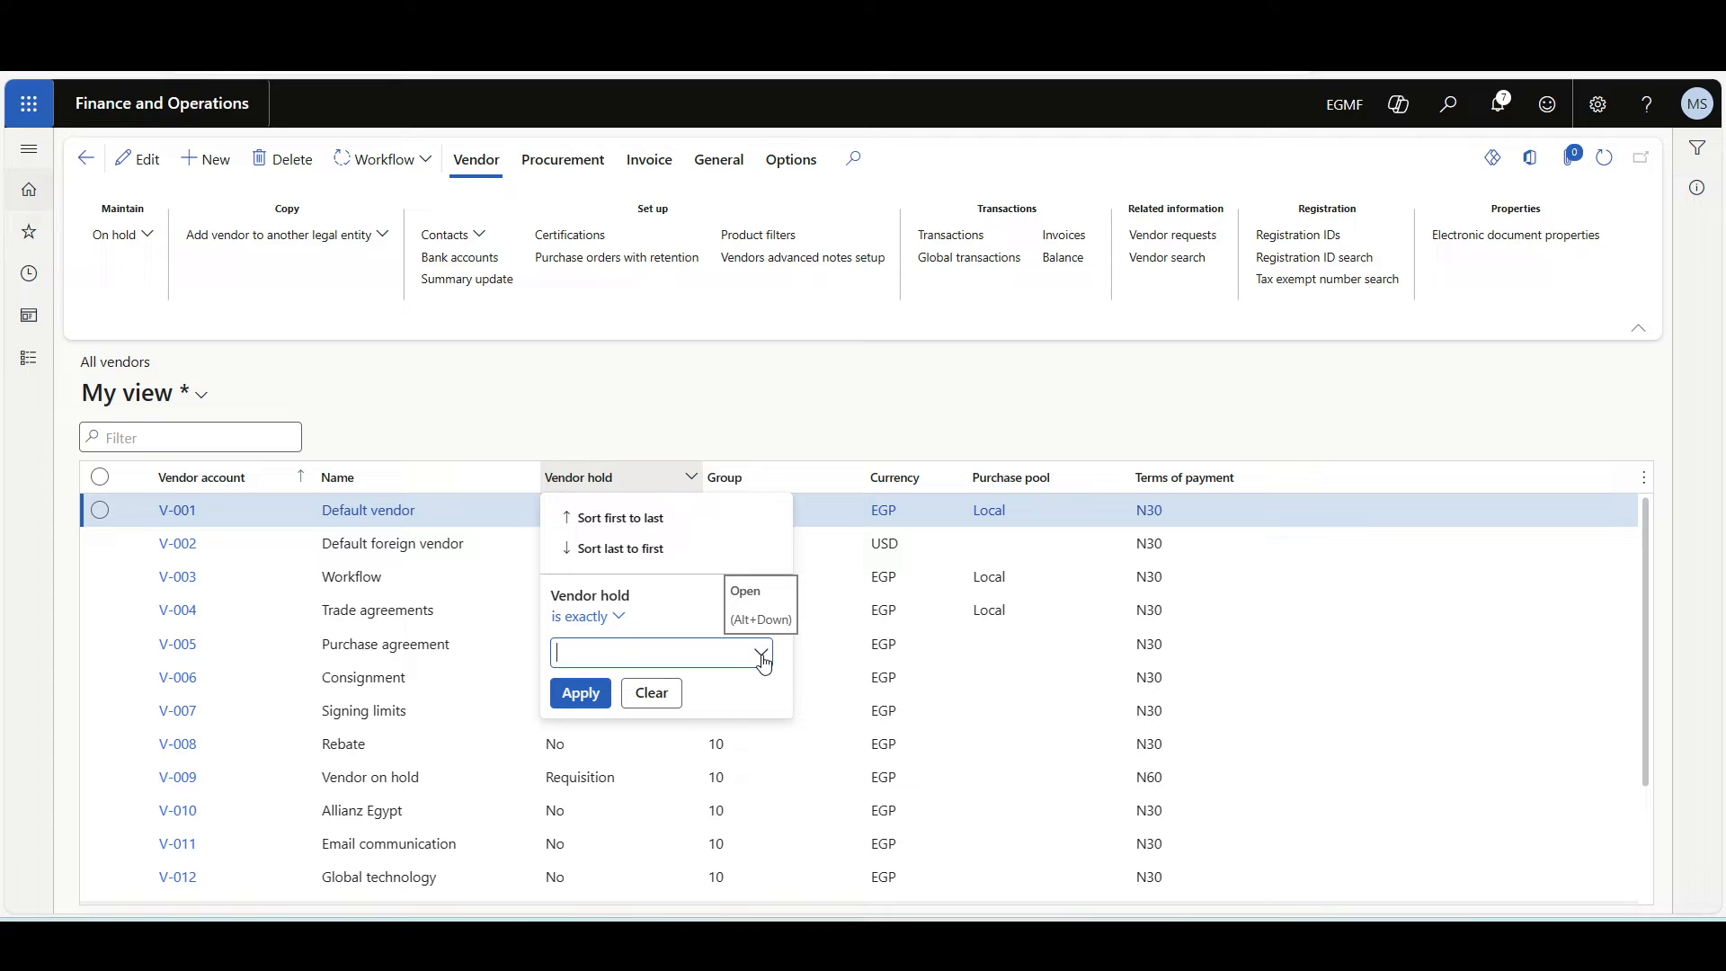
Filter the Vendor hold column to Requisition, leaving only vendor V-009.
{"action": "left_click", "coordinate": [762, 652]}
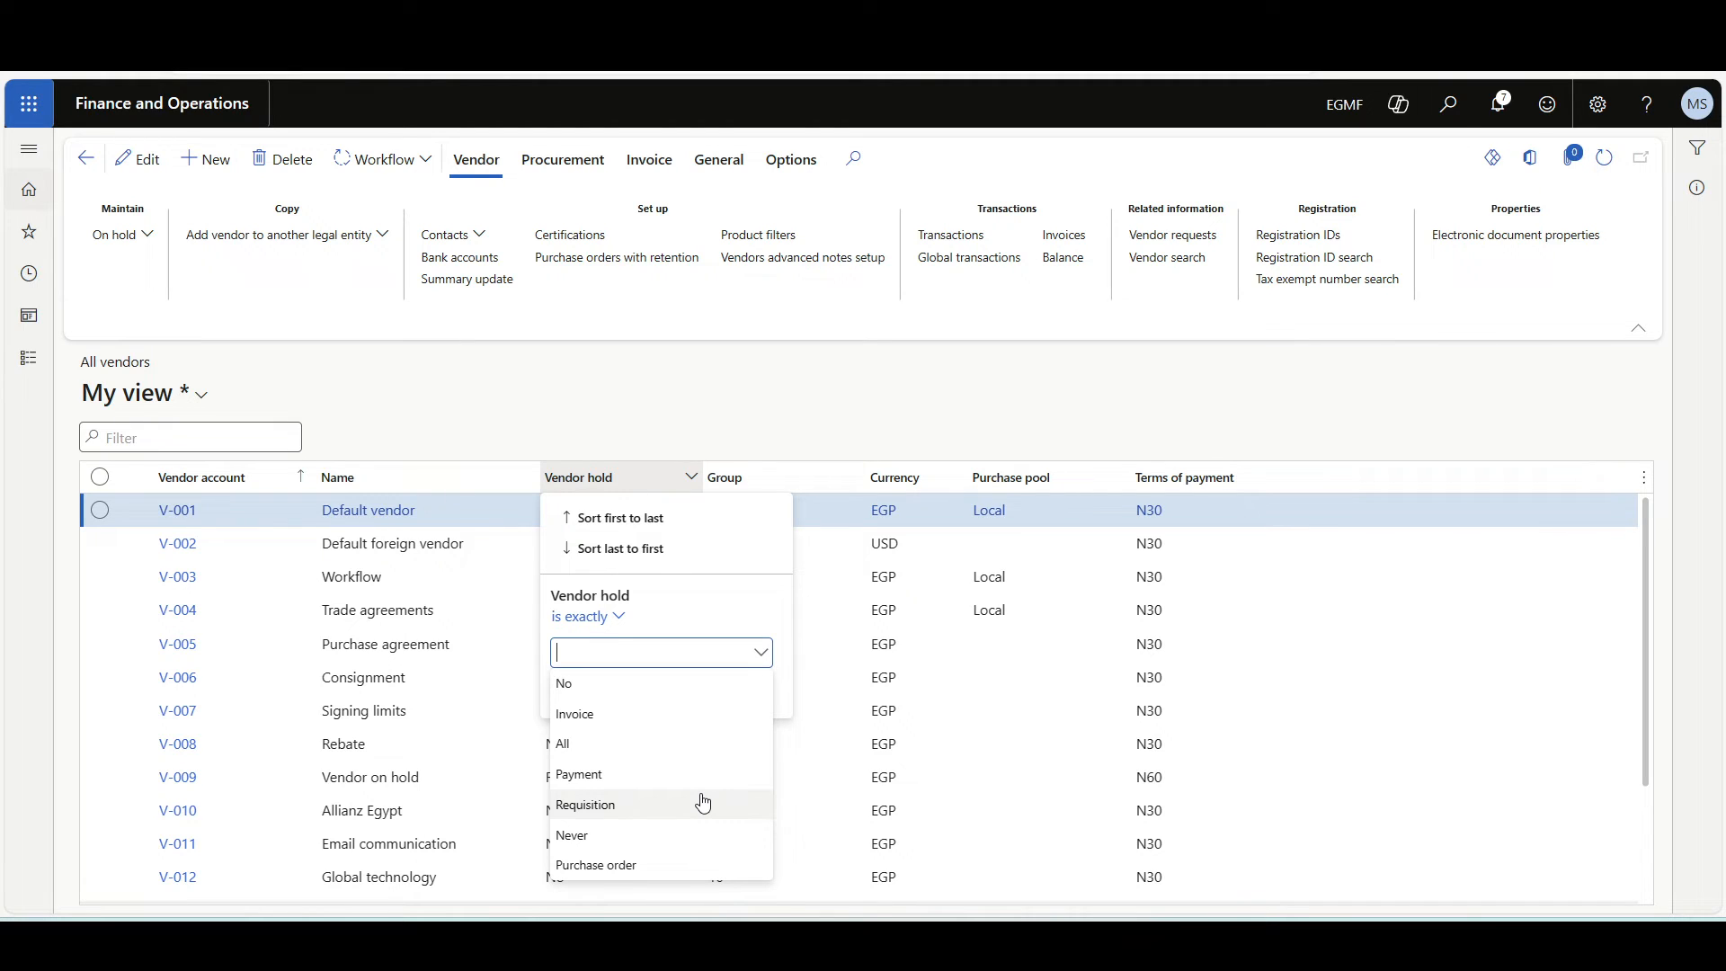
{"action": "left_click", "coordinate": [584, 803]}
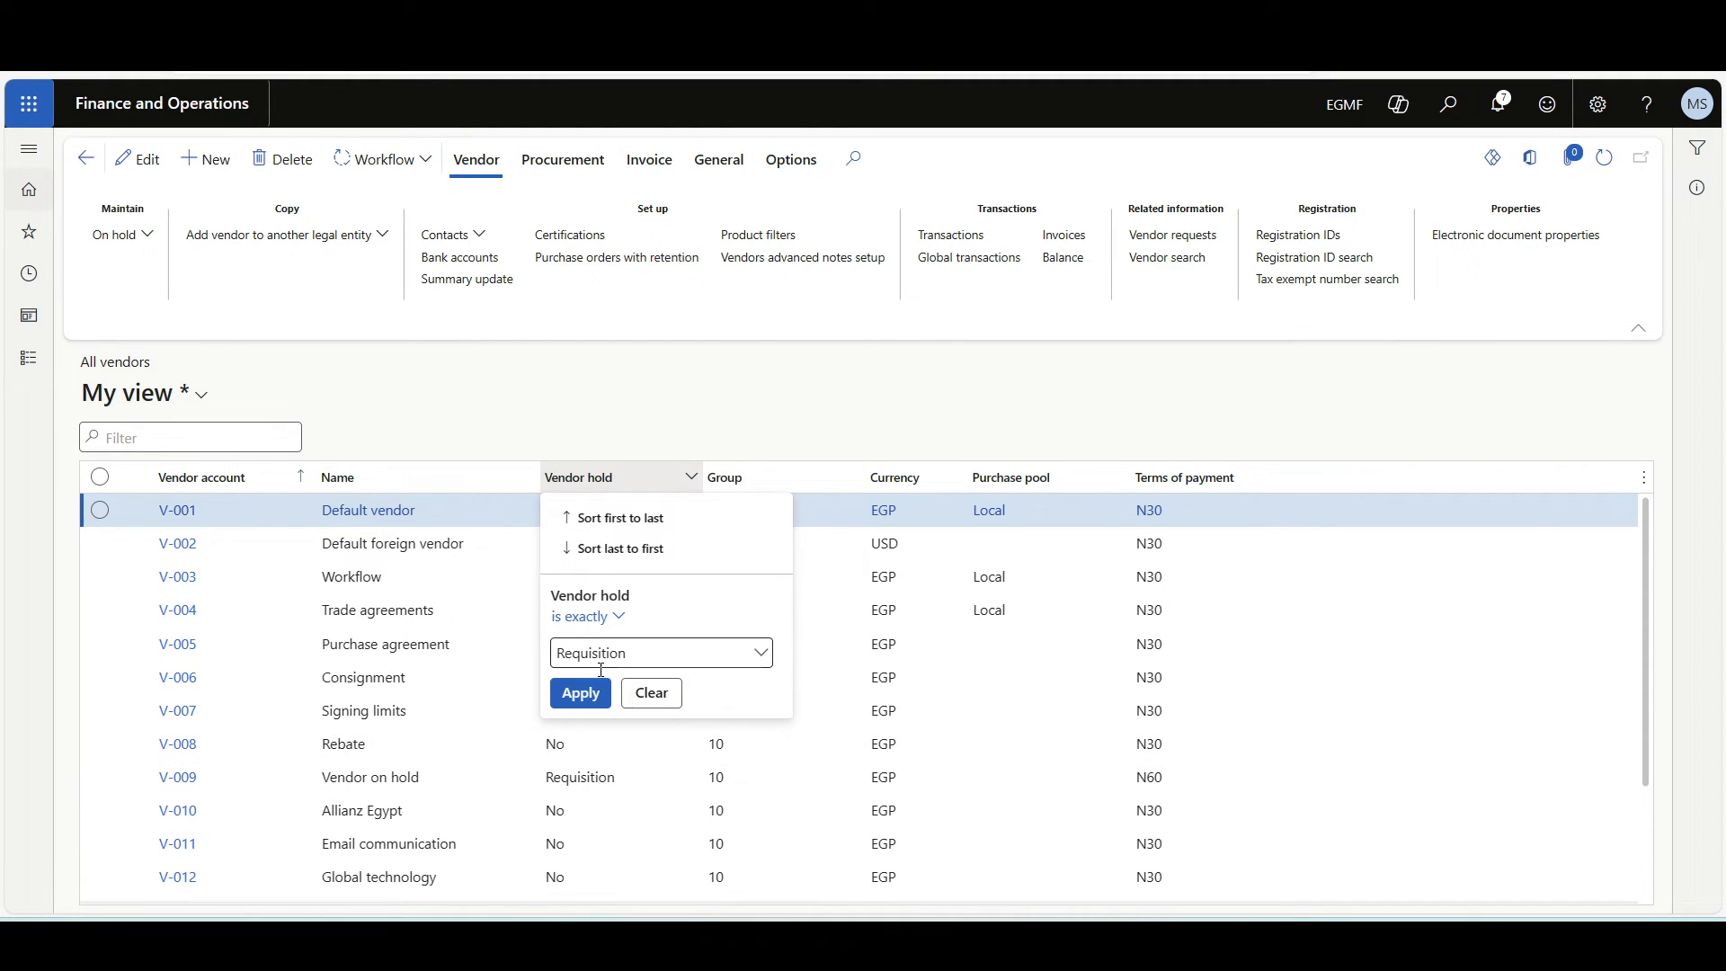
{"action": "left_click", "coordinate": [580, 692]}
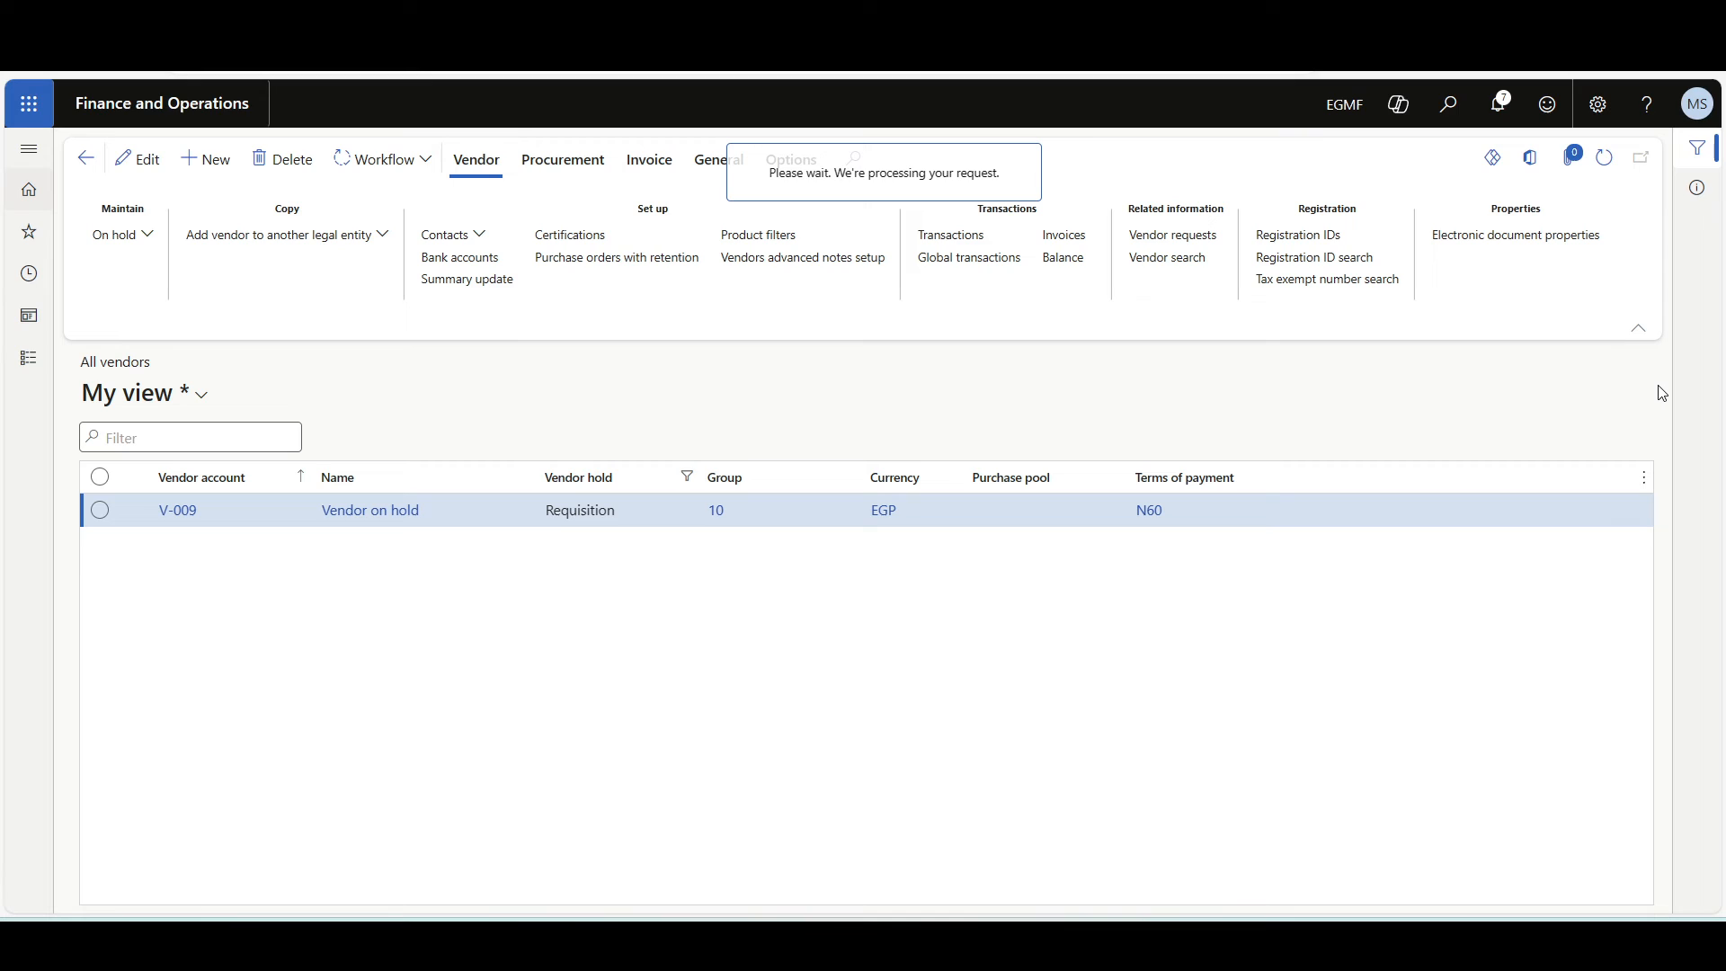
Show the Filters pane with the Vendor hold 'Requisition' filter.
{"action": "left_click", "coordinate": [1623, 469]}
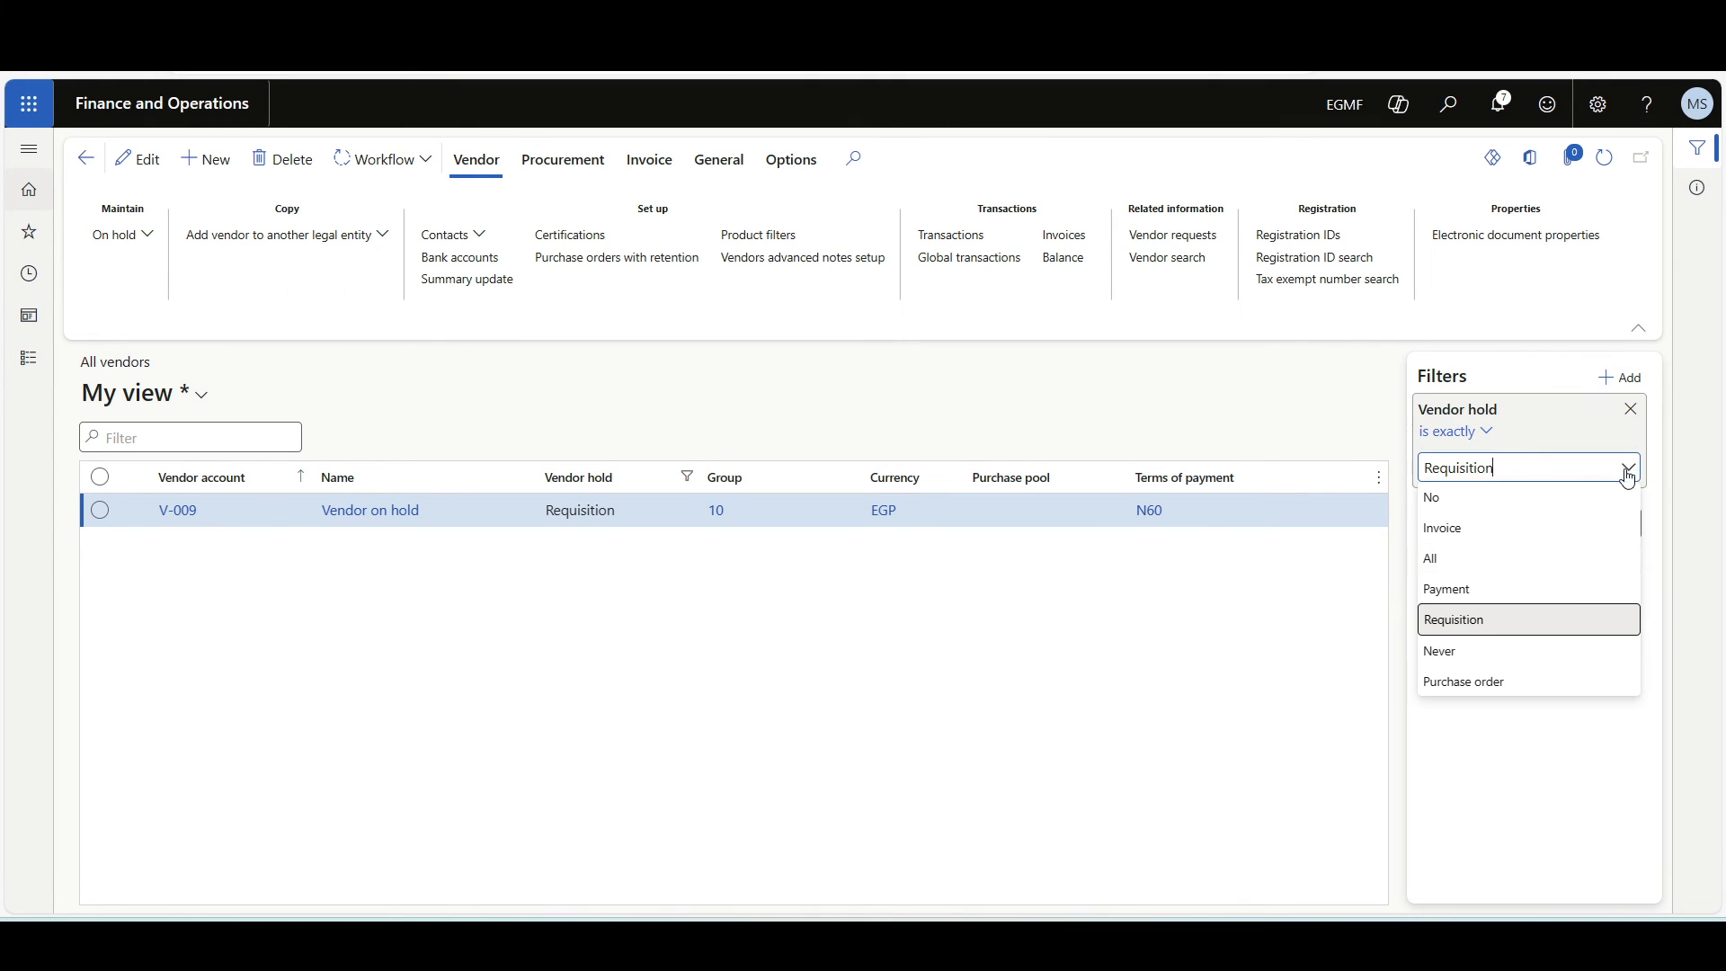